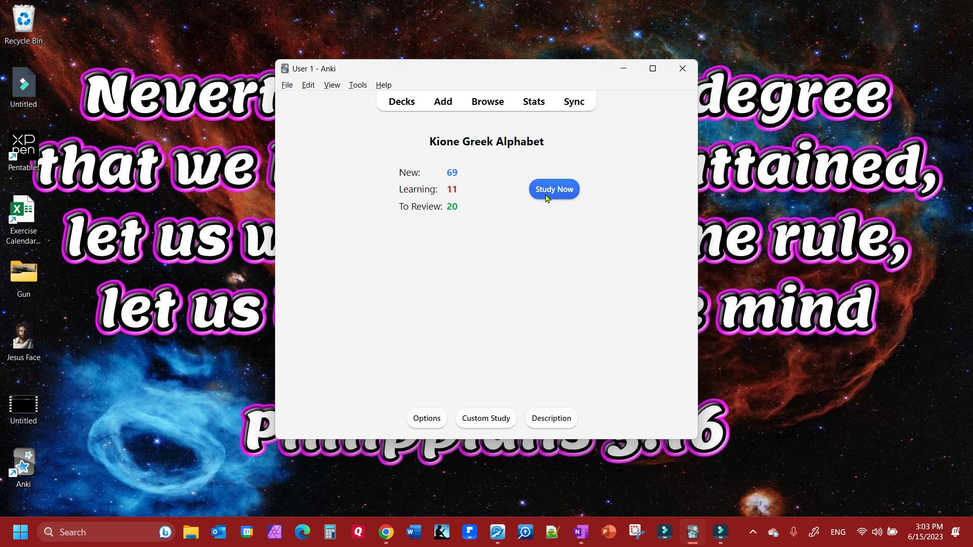
{"action": "mouse_move", "coordinate": [464, 157]}
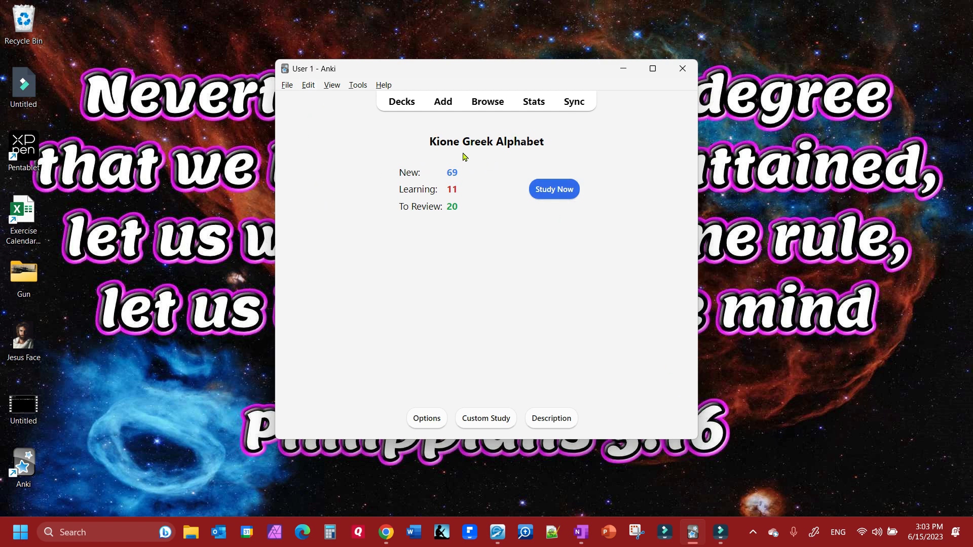
{"action": "mouse_move", "coordinate": [494, 162]}
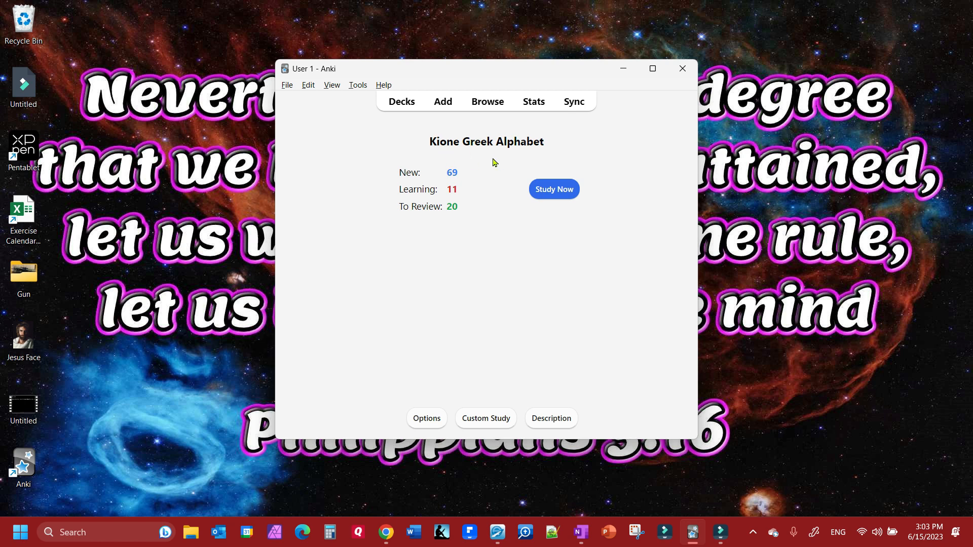
{"action": "mouse_move", "coordinate": [470, 133]}
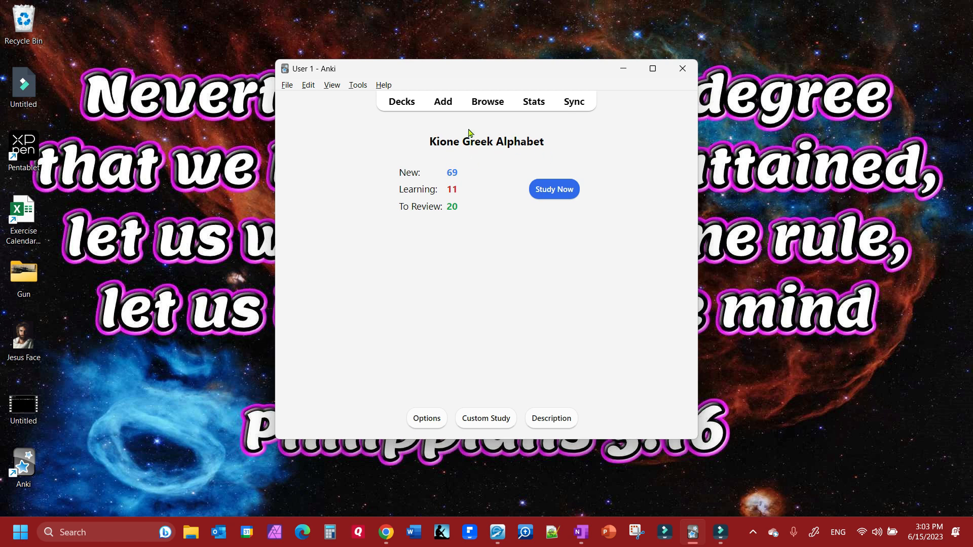
Bring up the Browse window listing the Kione Greek Alphabet deck's 100 cards
{"action": "left_click", "coordinate": [488, 101]}
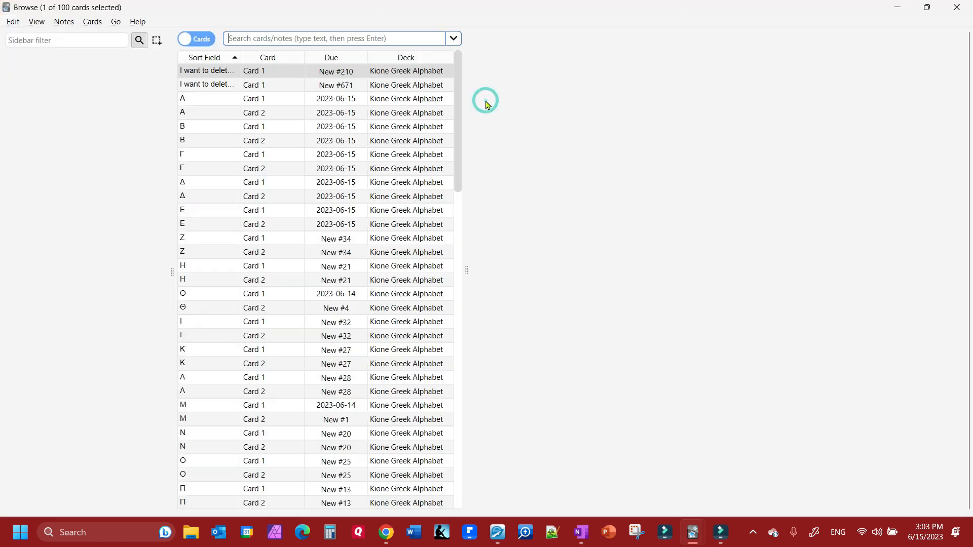
Delete both 'I want to delete this card' notes via Notes > Delete so their rows show (deleted)
{"action": "left_click", "coordinate": [207, 71]}
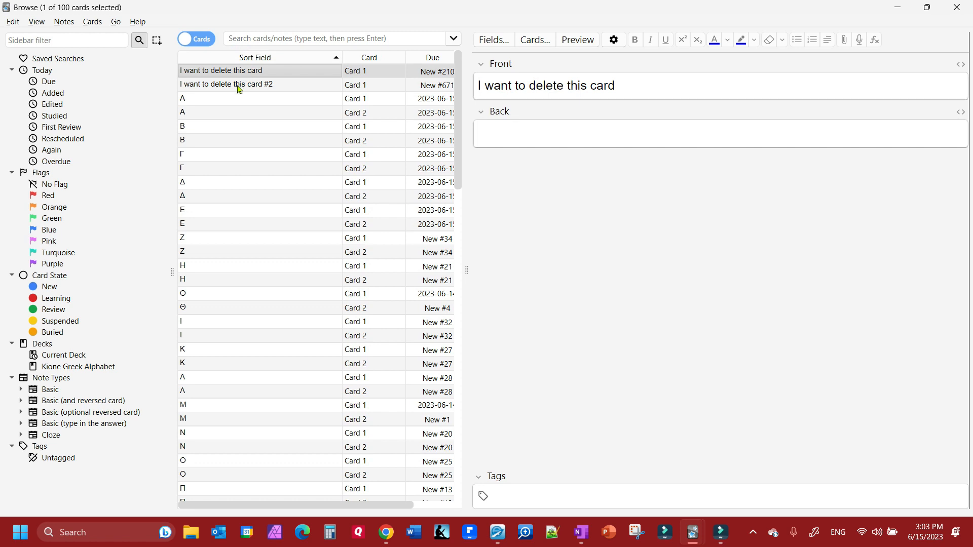
{"action": "mouse_move", "coordinate": [242, 73]}
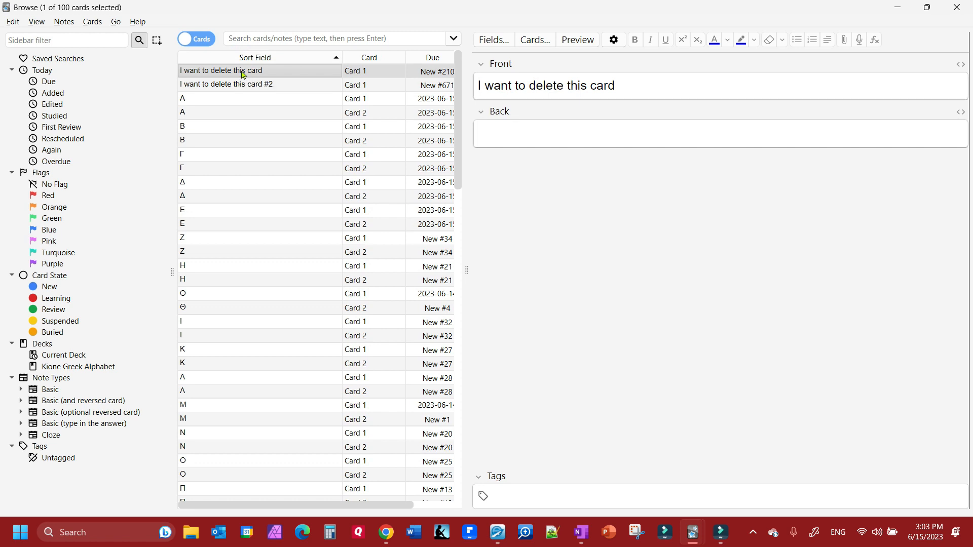
{"action": "right_click", "coordinate": [243, 70]}
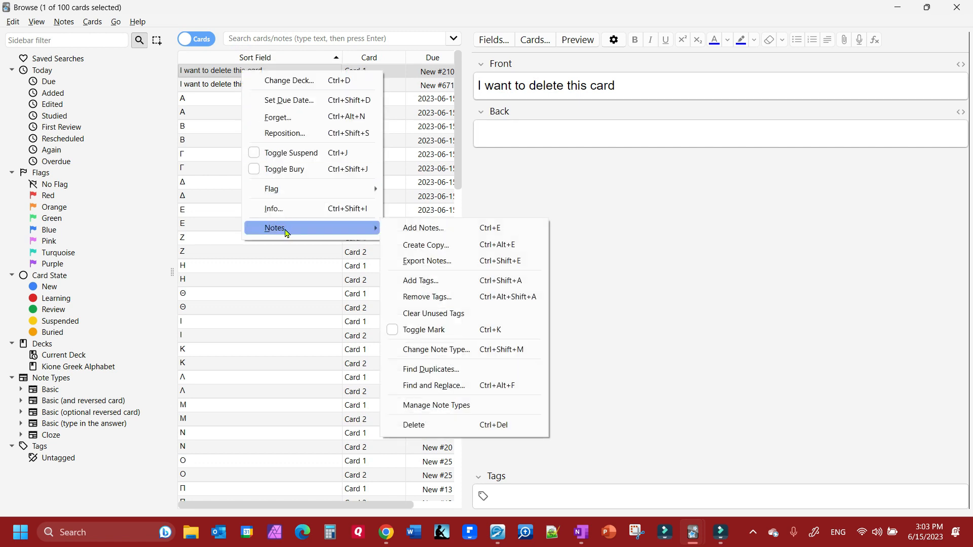
{"action": "mouse_move", "coordinate": [426, 245]}
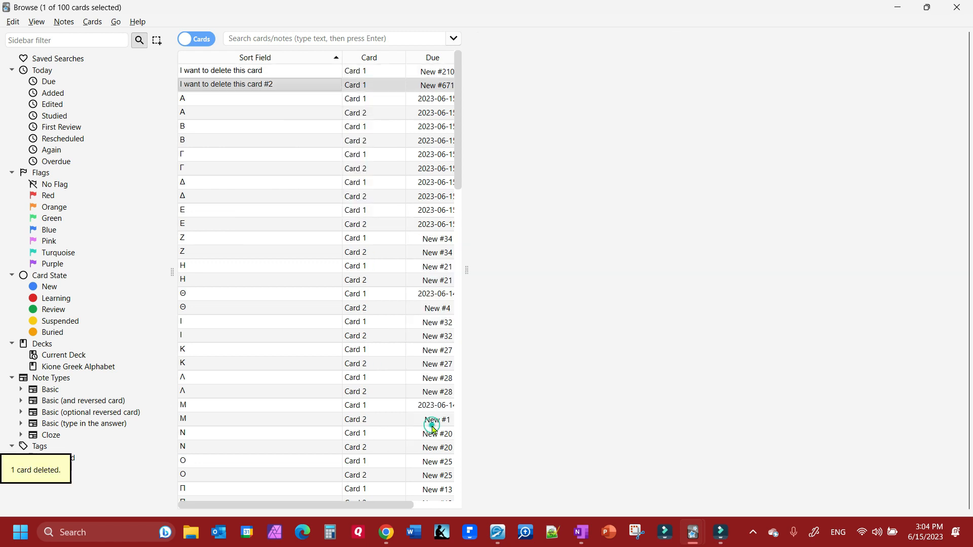
{"action": "left_click", "coordinate": [248, 84]}
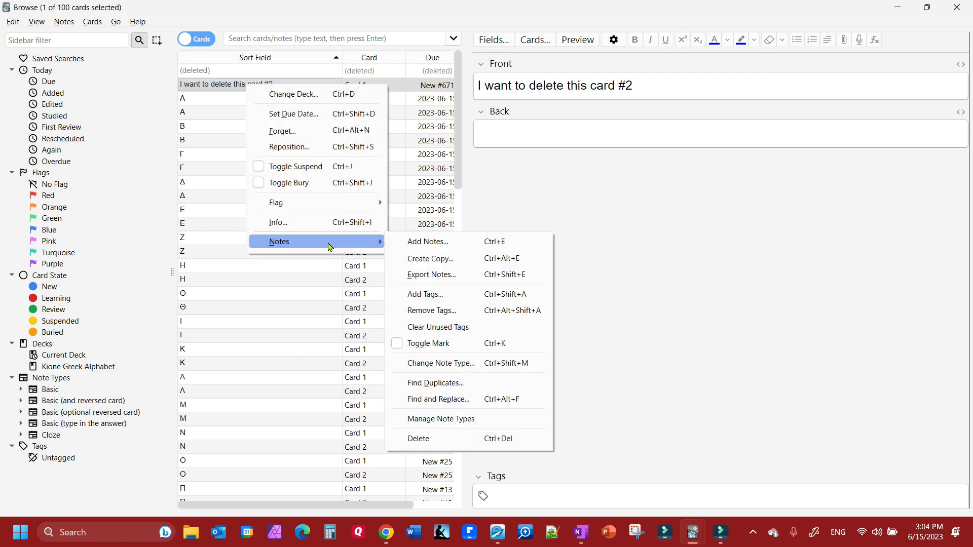
{"action": "left_click", "coordinate": [419, 442]}
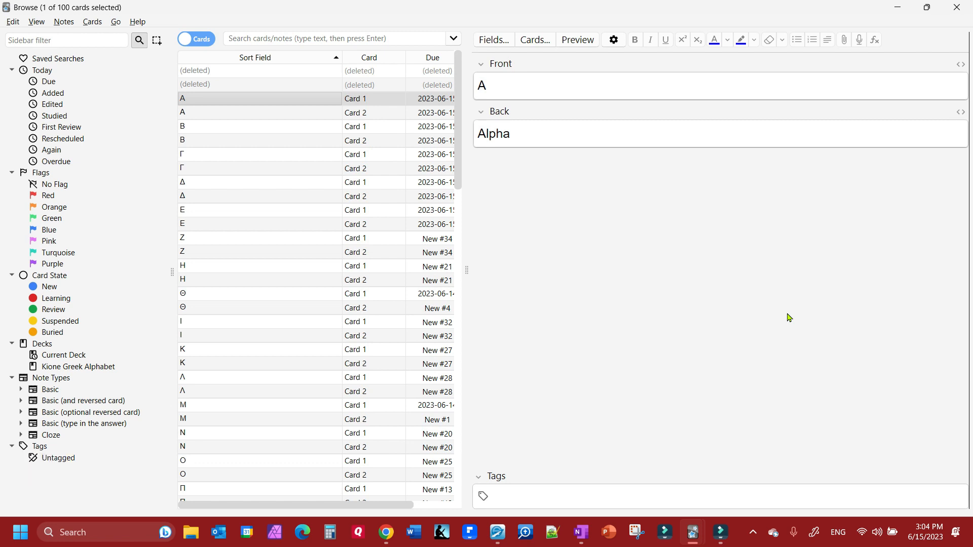
{"action": "mouse_move", "coordinate": [777, 249]}
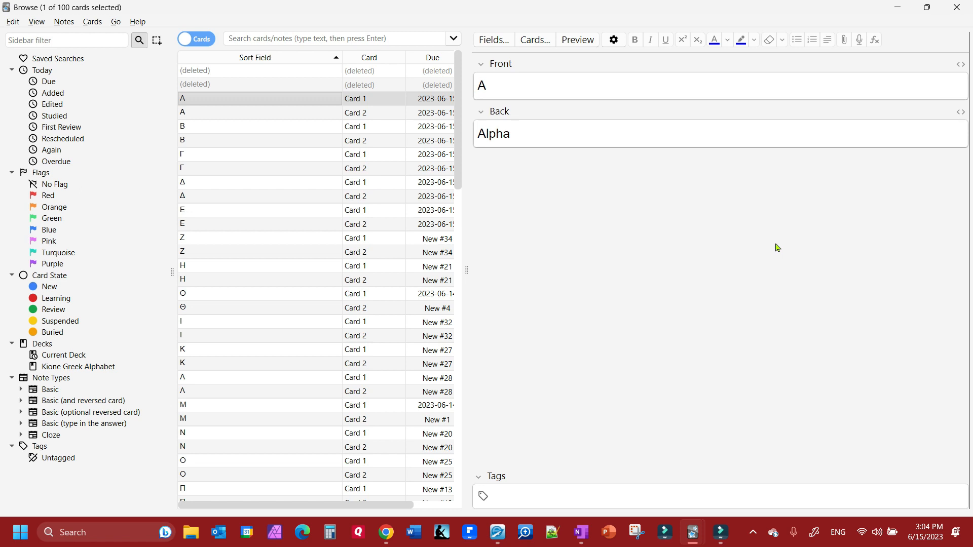